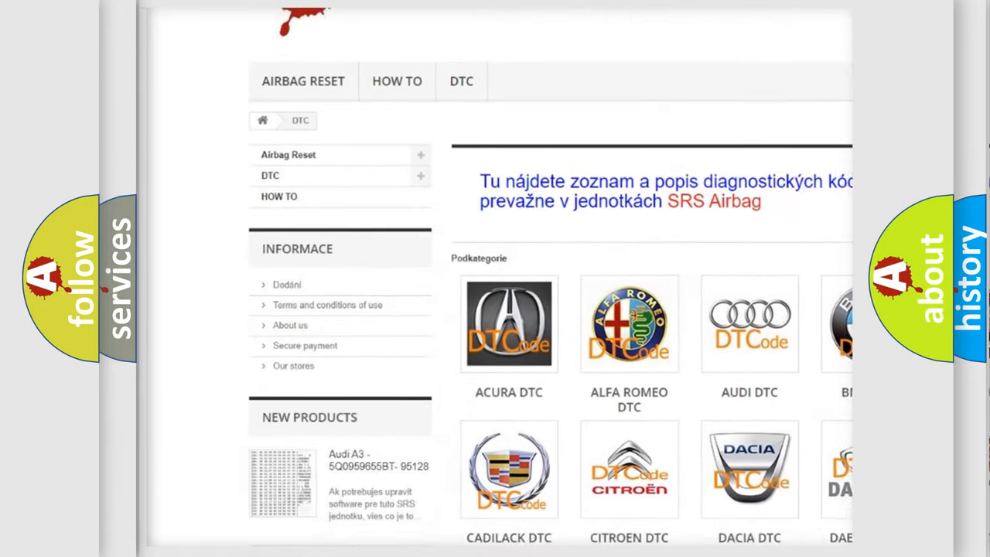
pyautogui.scroll(-3)
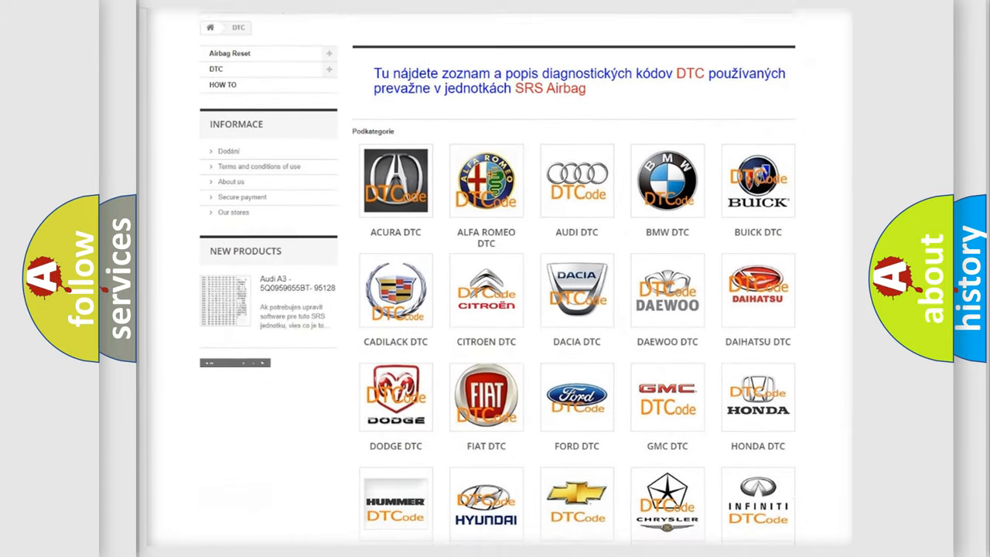
pyautogui.scroll(-3)
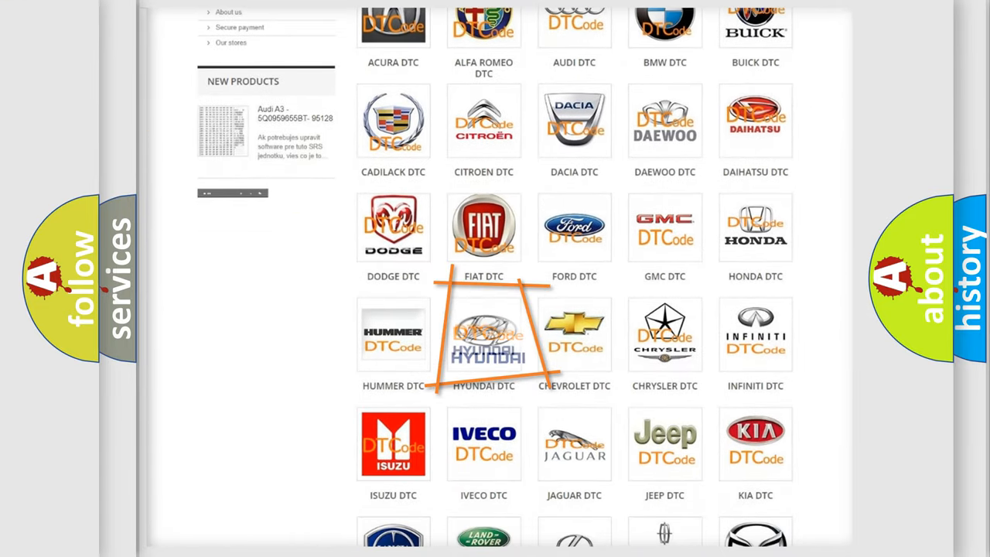